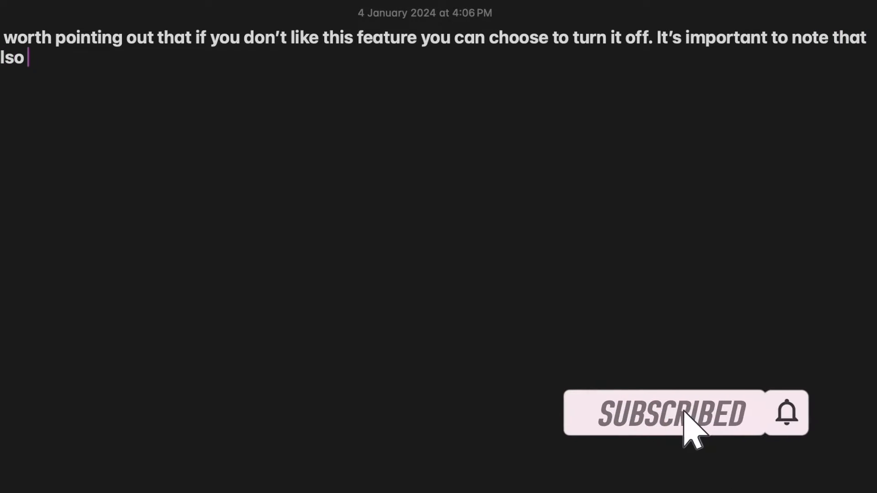
# Step: Type "offers the option" at the end of the paragraph in the note
pyautogui.write('offers')
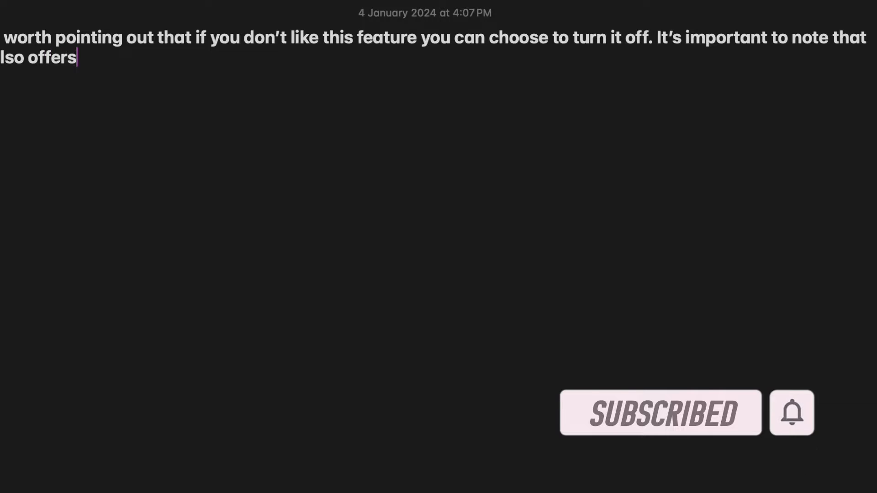
pyautogui.write('the option')
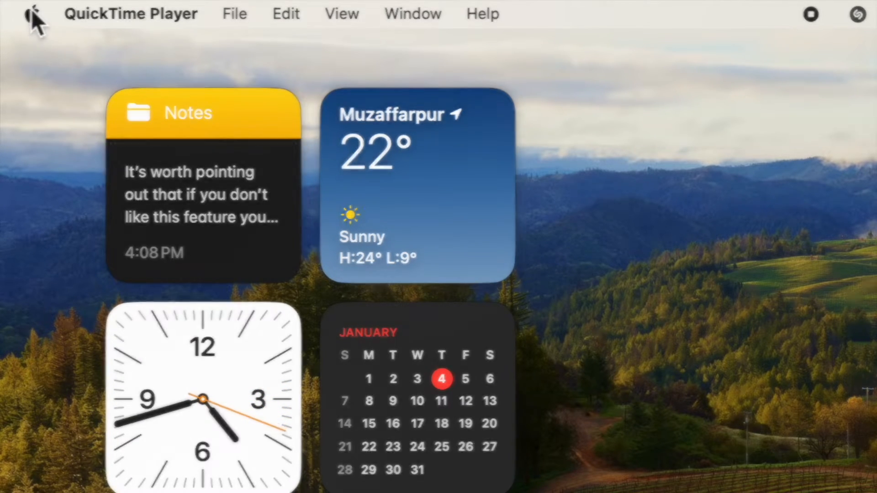
# Step: Launch System Settings from the Apple menu to reach the Keyboard Text Input section
pyautogui.click(32, 14)
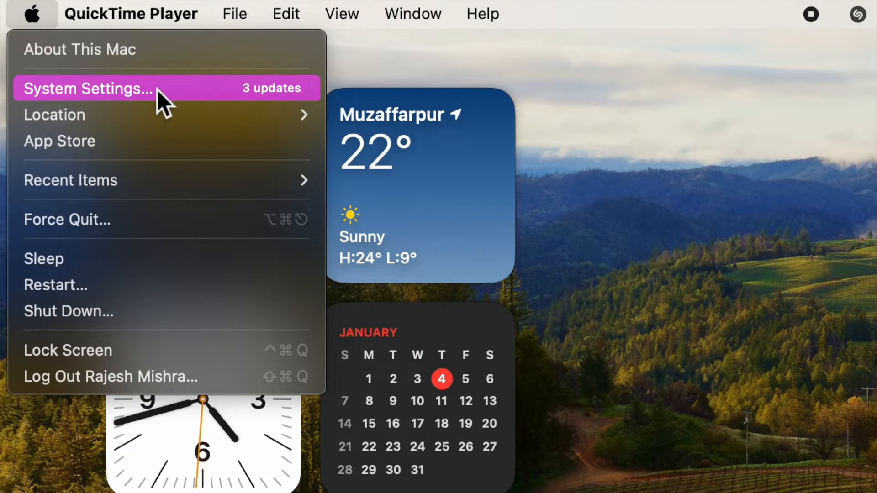
pyautogui.click(87, 88)
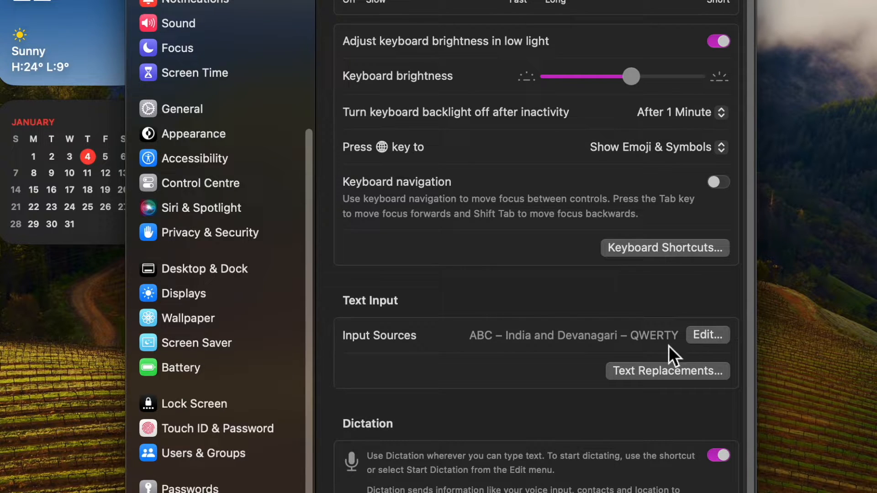
# Step: In Input Sources options, switch "Show inline predictive text" off and then back on
pyautogui.click(707, 334)
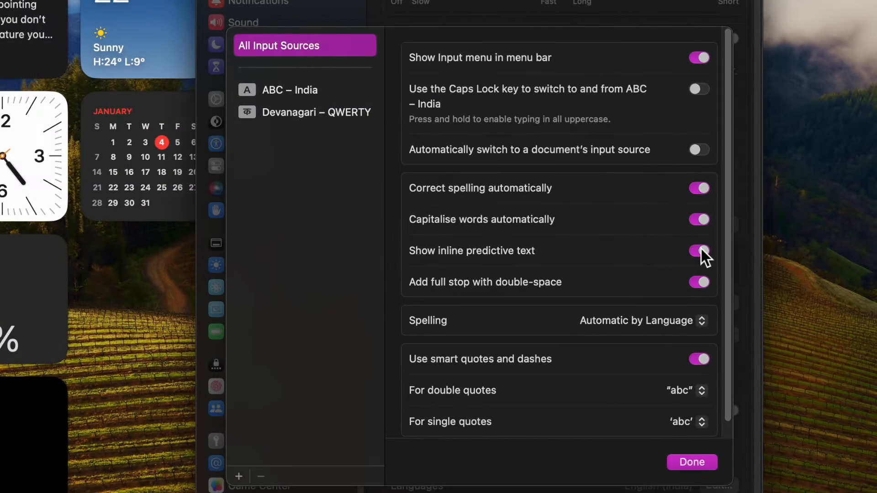
pyautogui.click(699, 251)
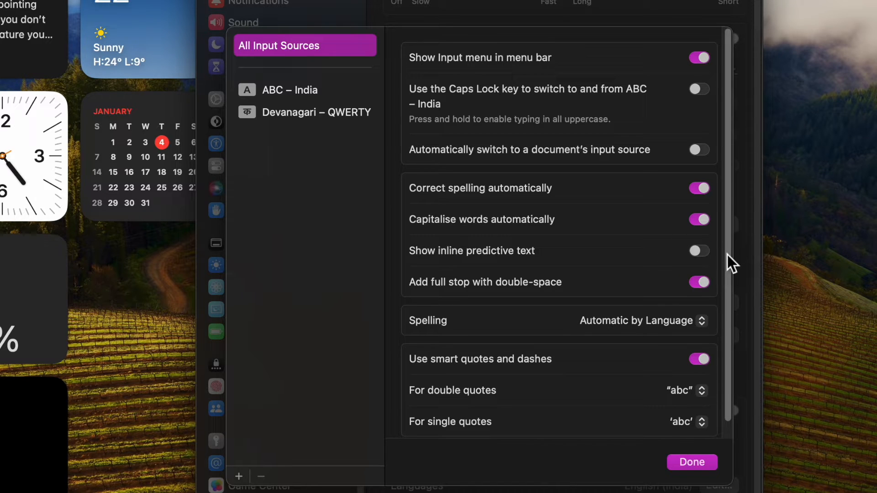
pyautogui.moveTo(433, 269)
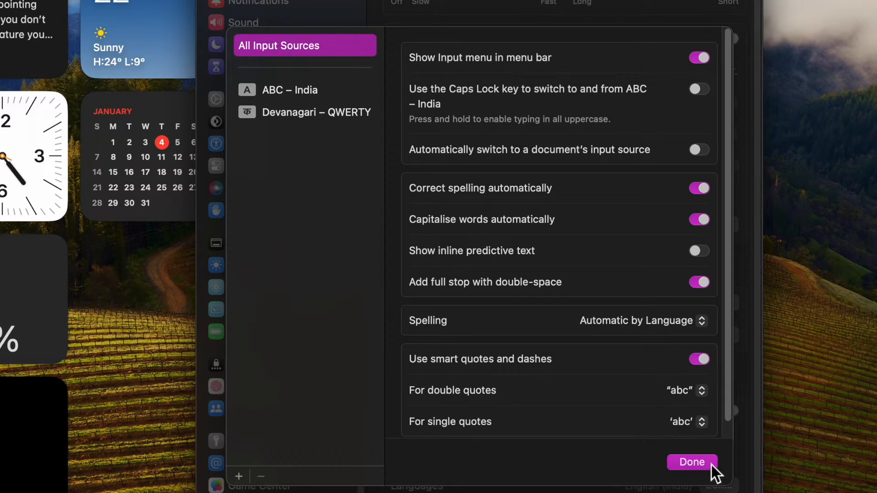
pyautogui.moveTo(719, 472)
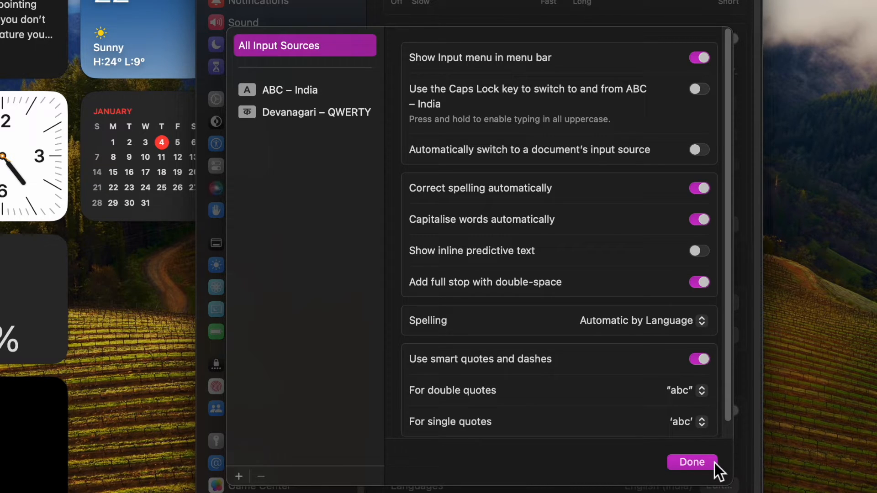
pyautogui.click(698, 250)
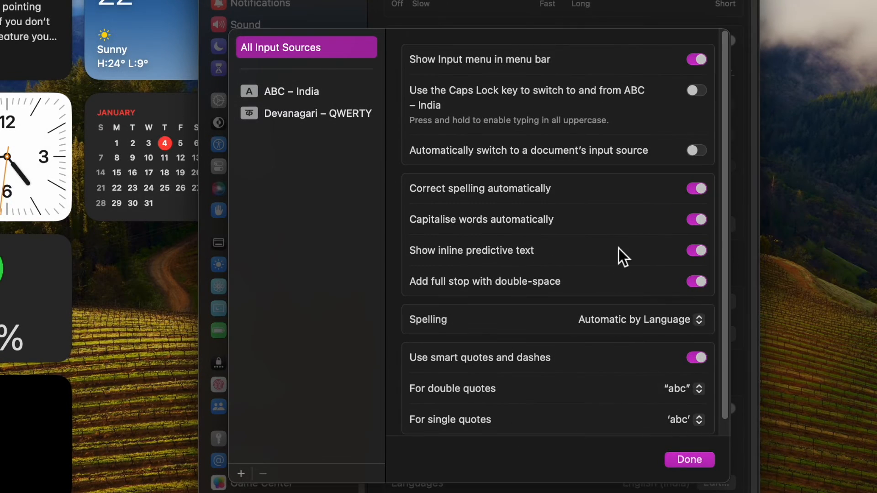
pyautogui.moveTo(723, 255)
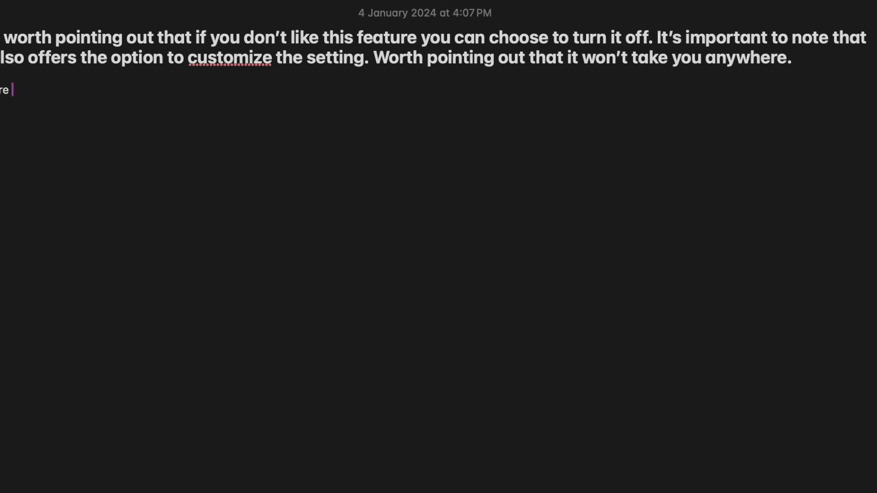
# Step: Type "would you like to go once" on the new line below the paragraph
pyautogui.write('would you')
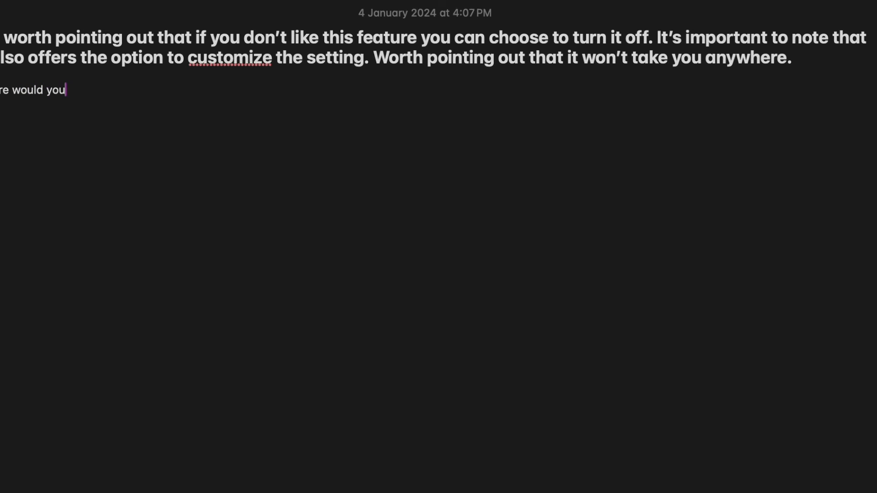
pyautogui.write('like to go once')
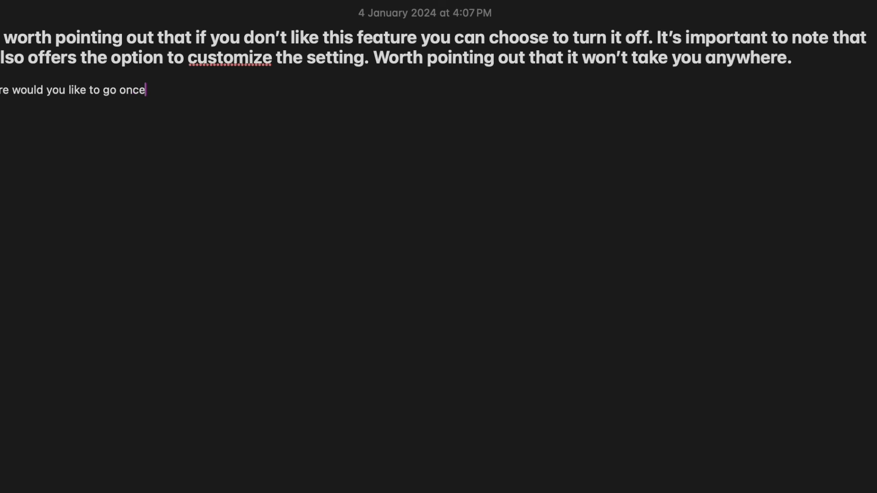